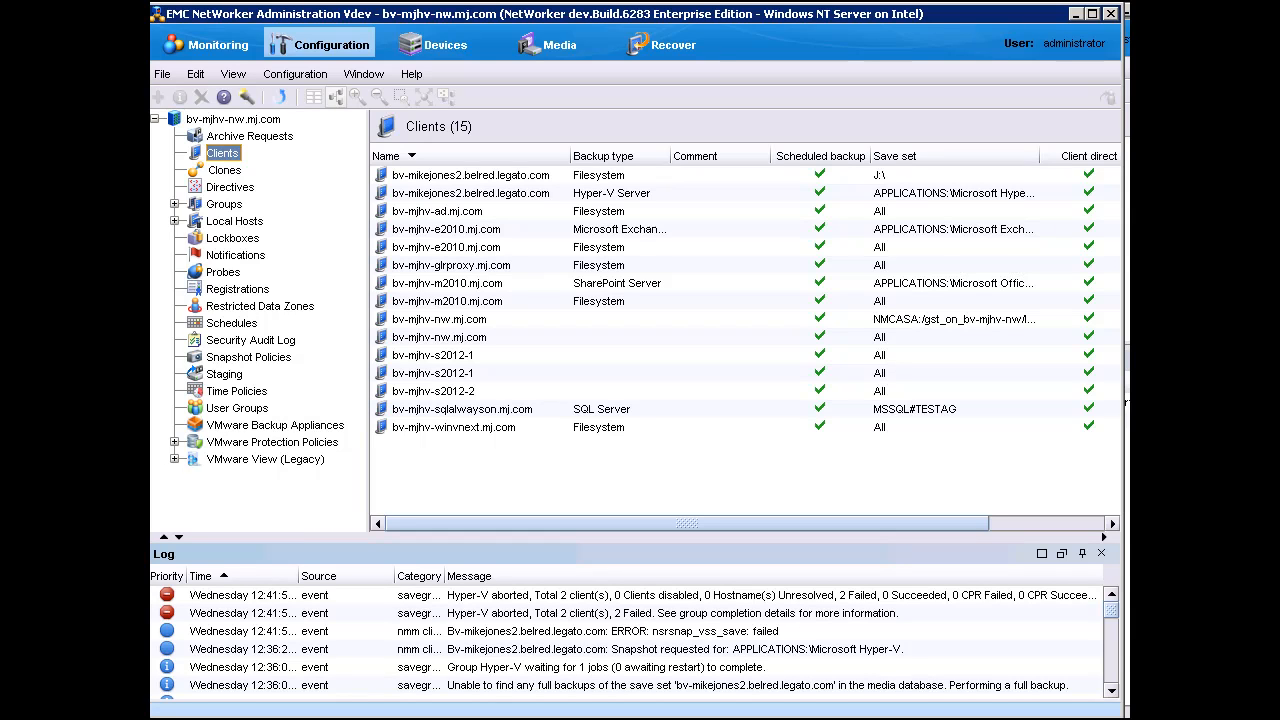
Step: Start creating a new client from the Clients node's right-click menu
right_click(222, 152)
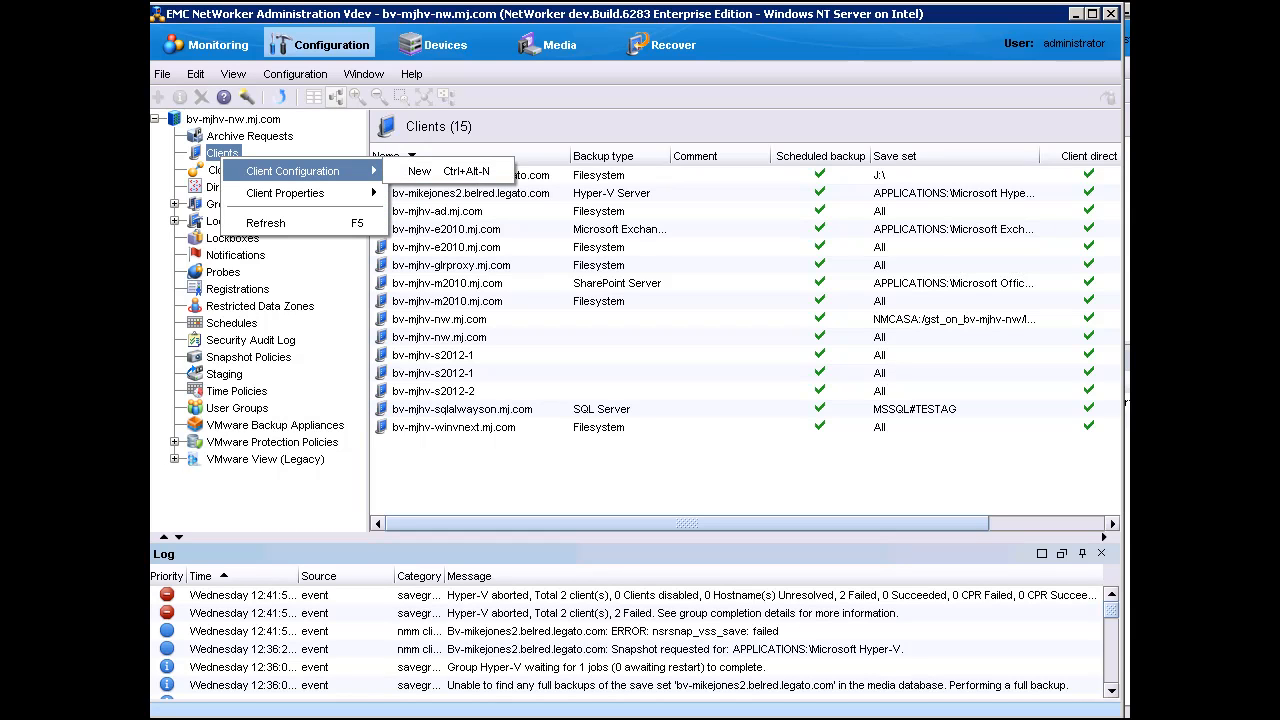
mouse_move(415, 170)
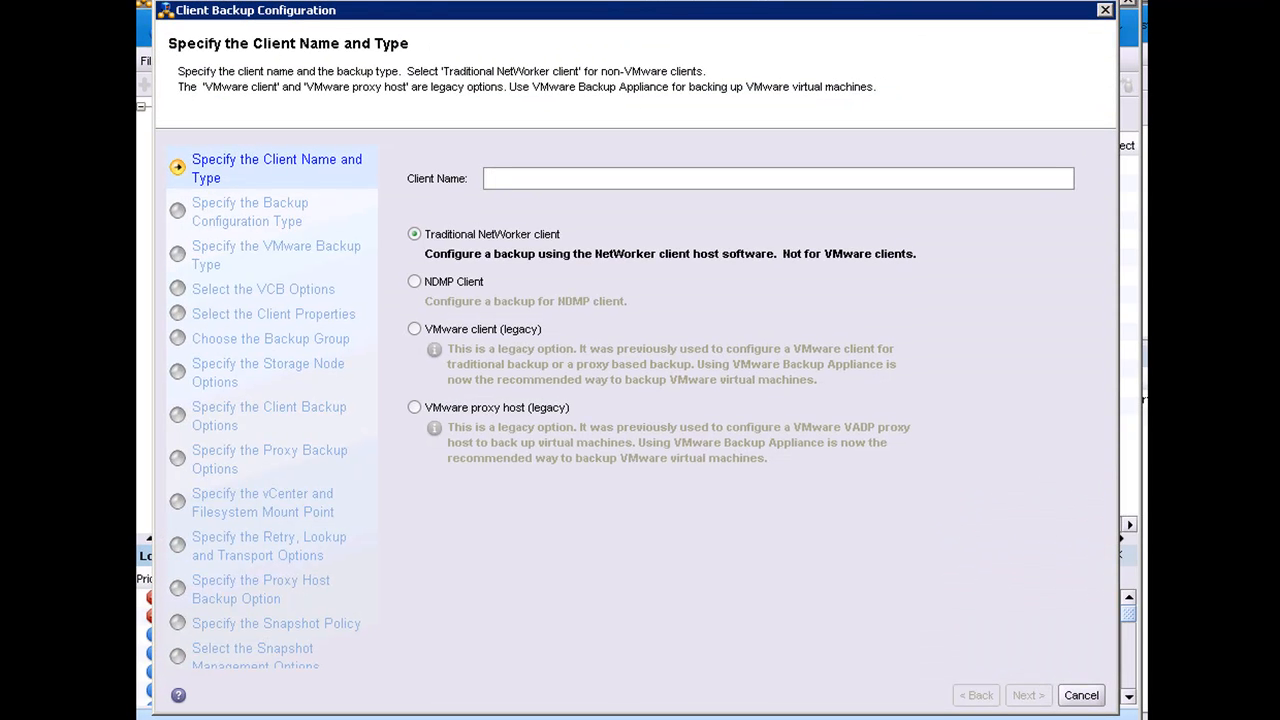
type("bv-mikejones2.belred.legato.com")
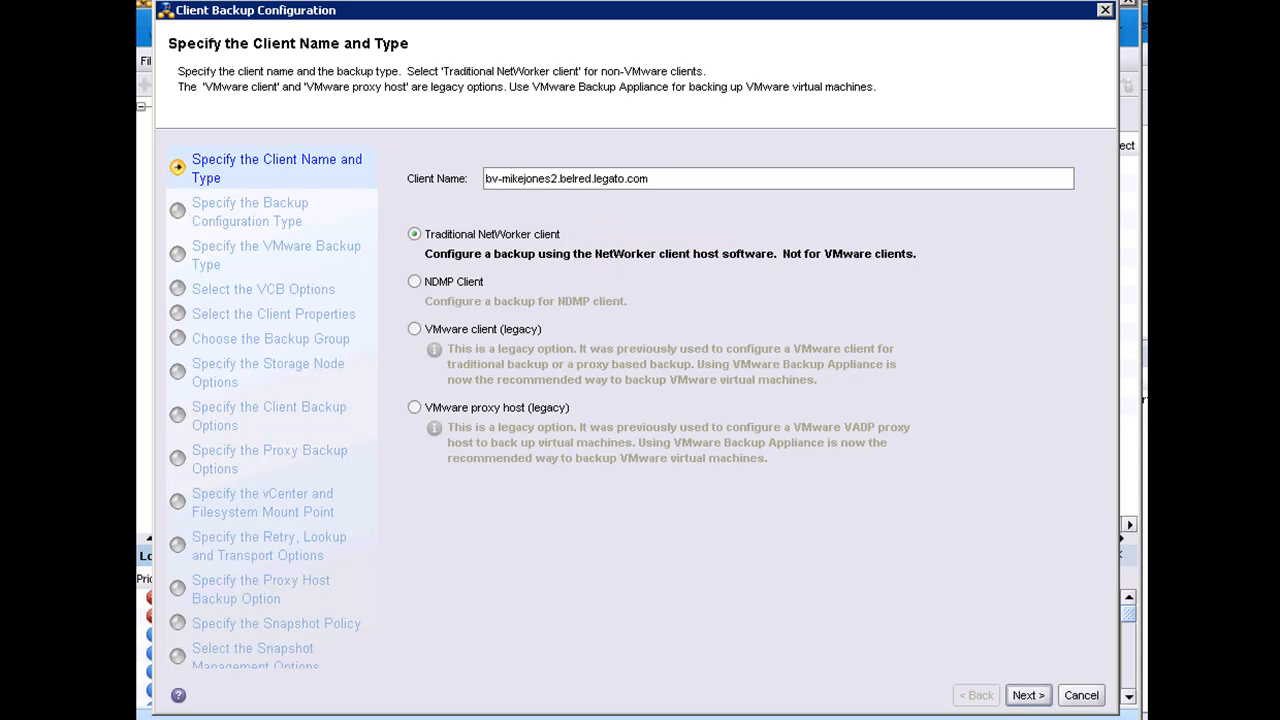
left_click(1027, 695)
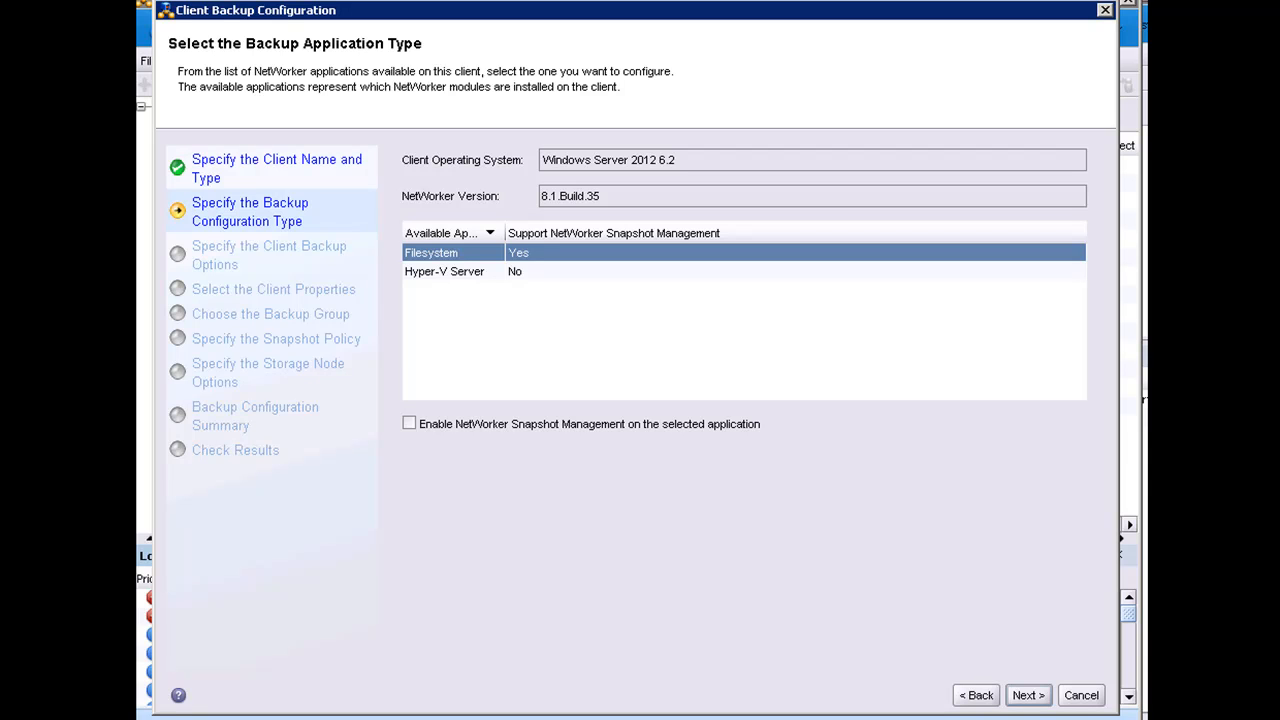
Step: Pick Hyper-V Server from Available Applications and continue to backup options
left_click(446, 271)
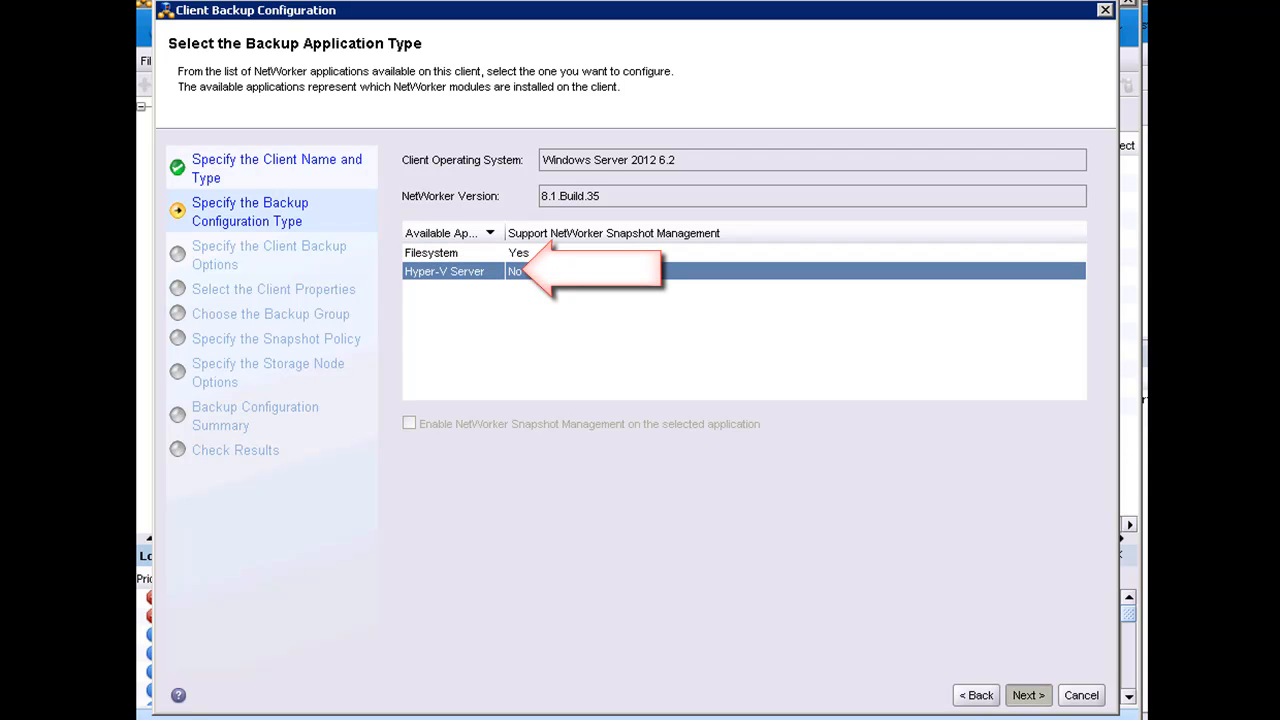
left_click(1030, 695)
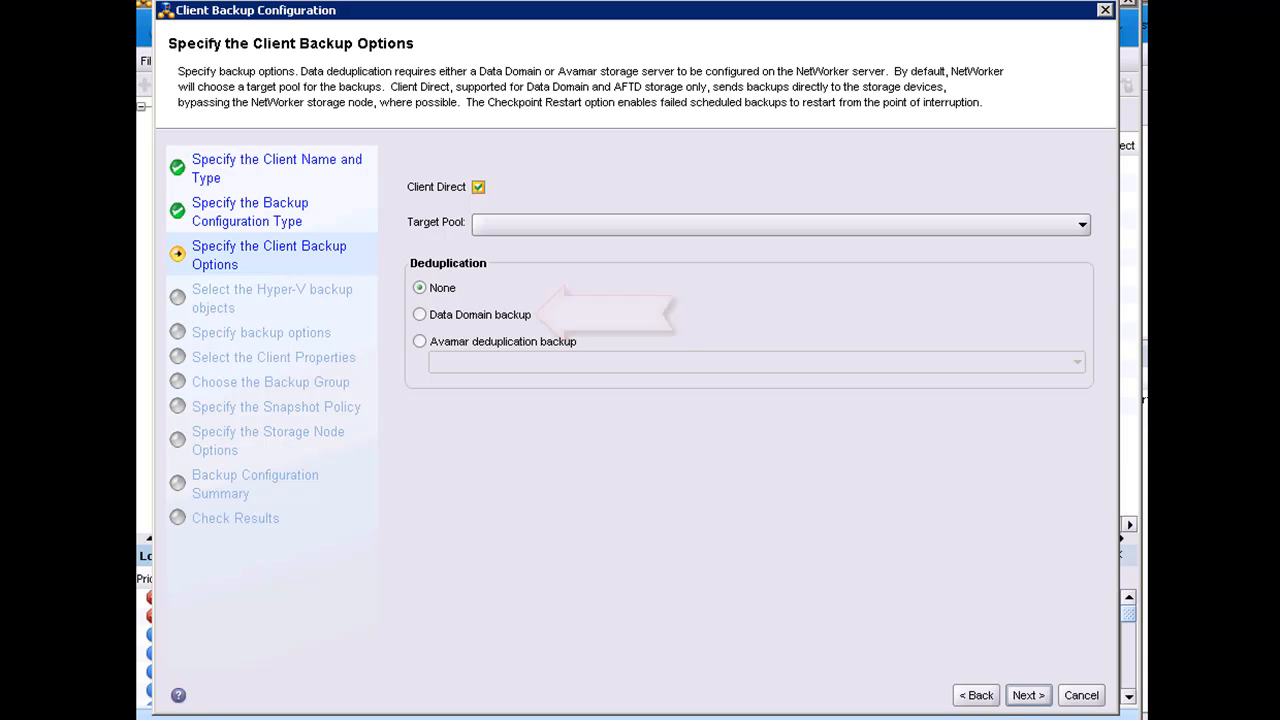
Step: Select Data Domain backup deduplication and advance to the Hyper-V objects step
left_click(418, 314)
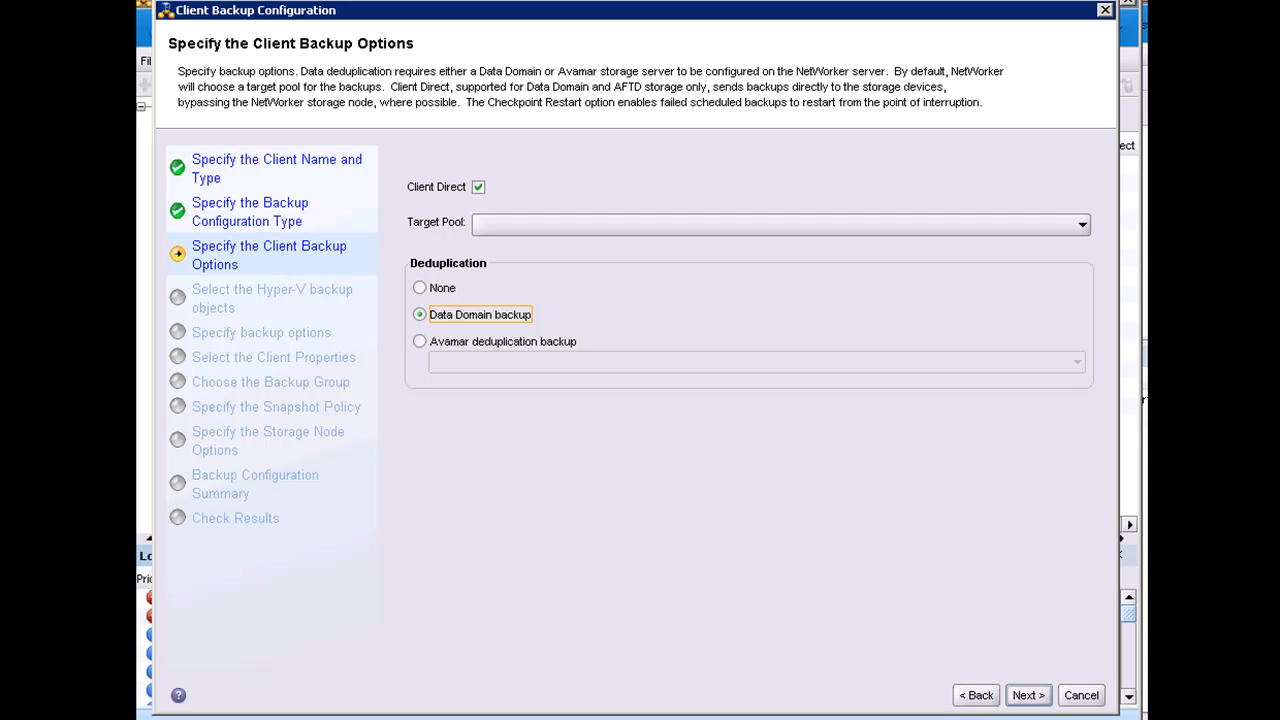
left_click(1028, 695)
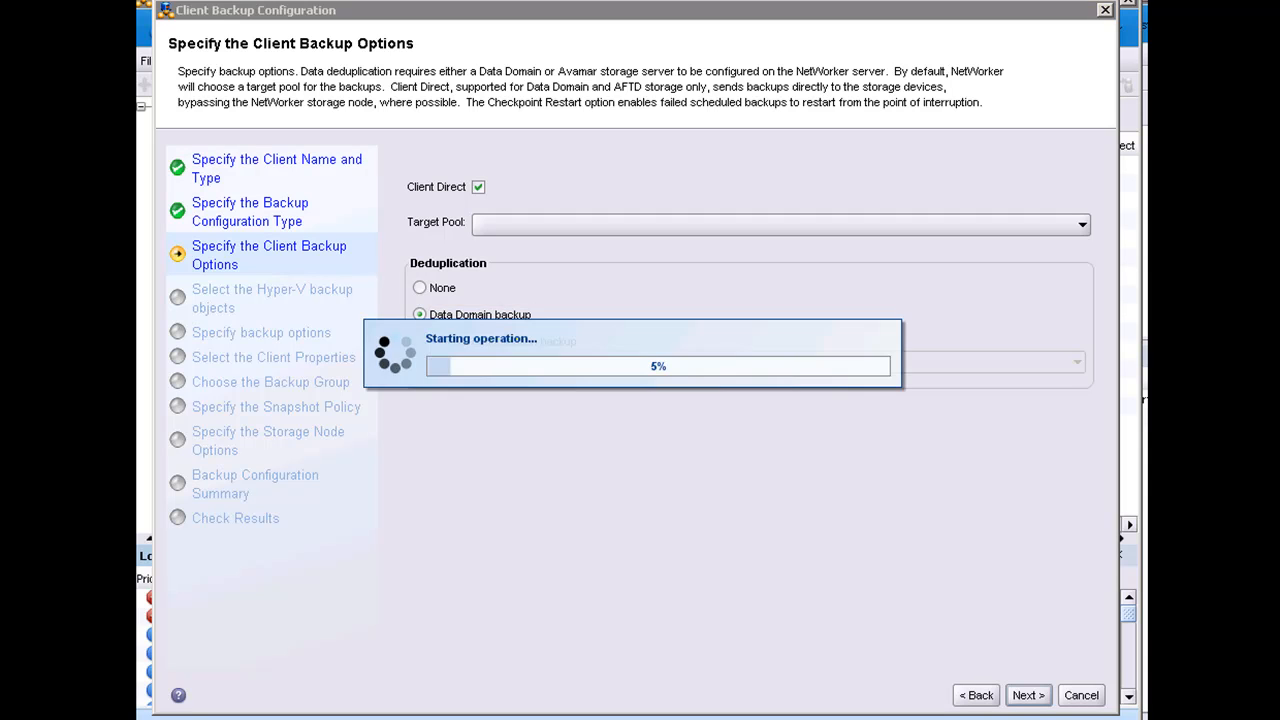
left_click(1029, 695)
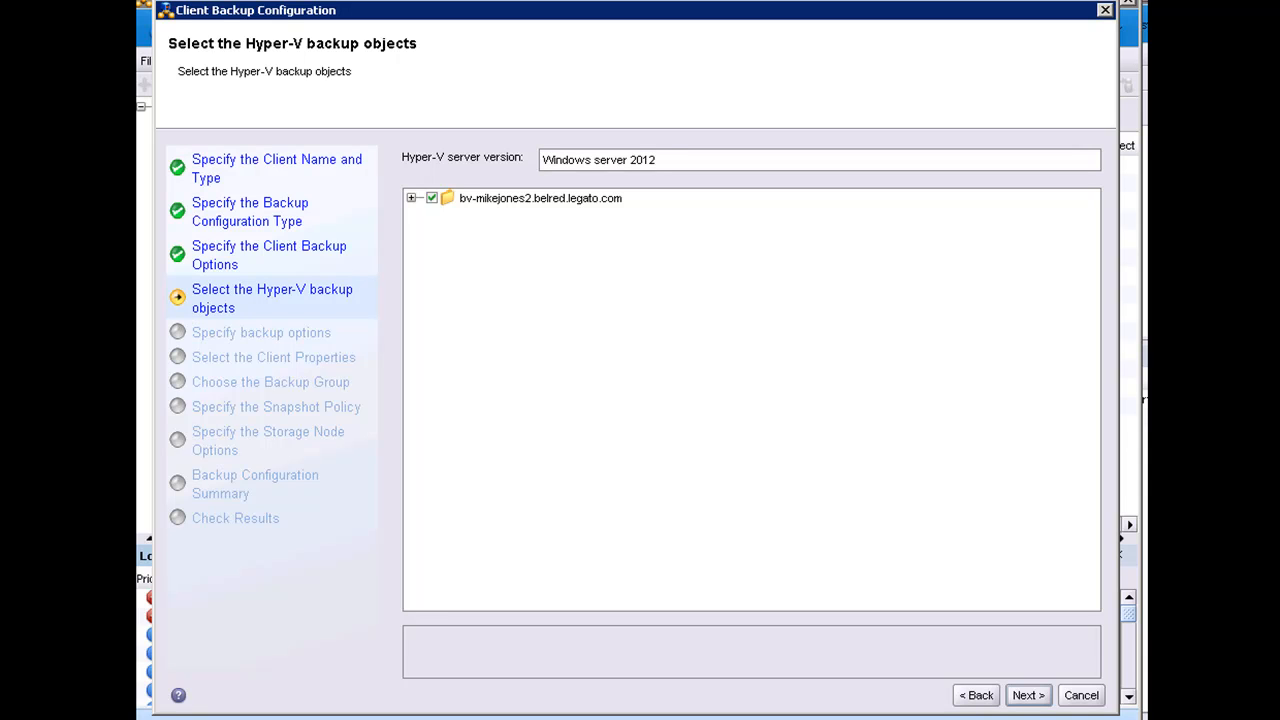
Step: Expand the server to confirm all Hyper-V objects are checked, accepting default backup options
left_click(412, 198)
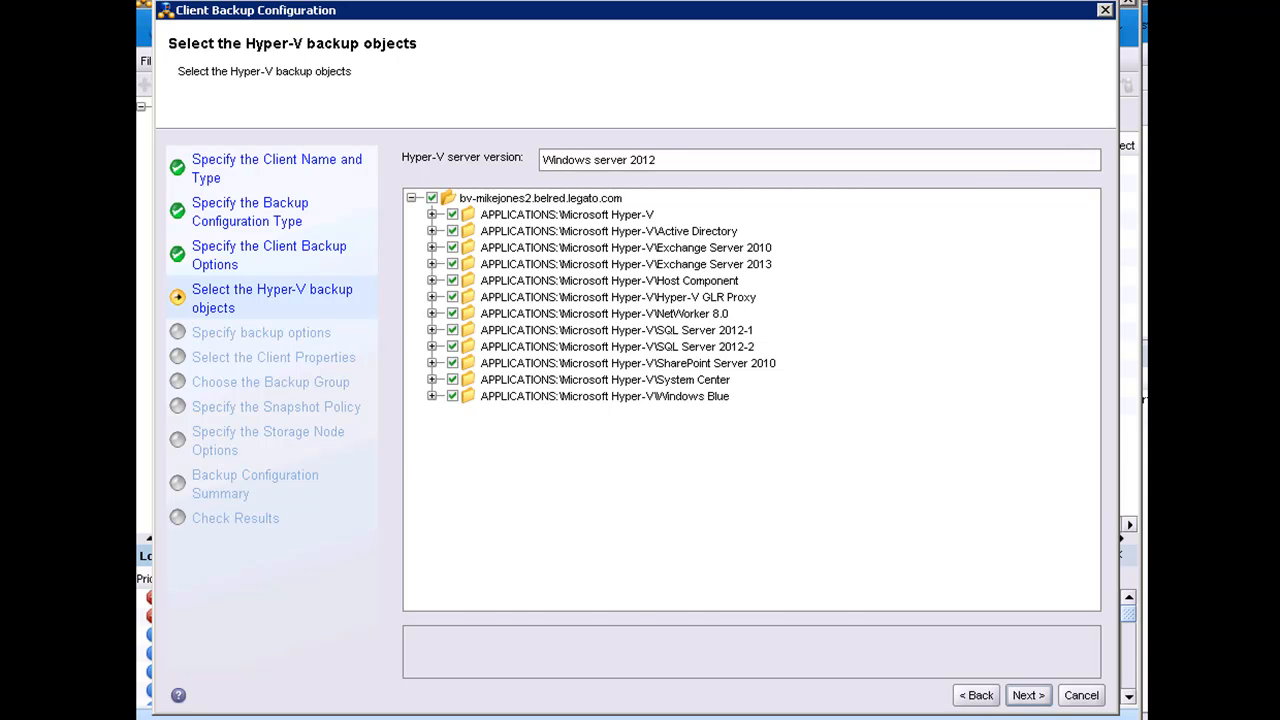
left_click(1027, 695)
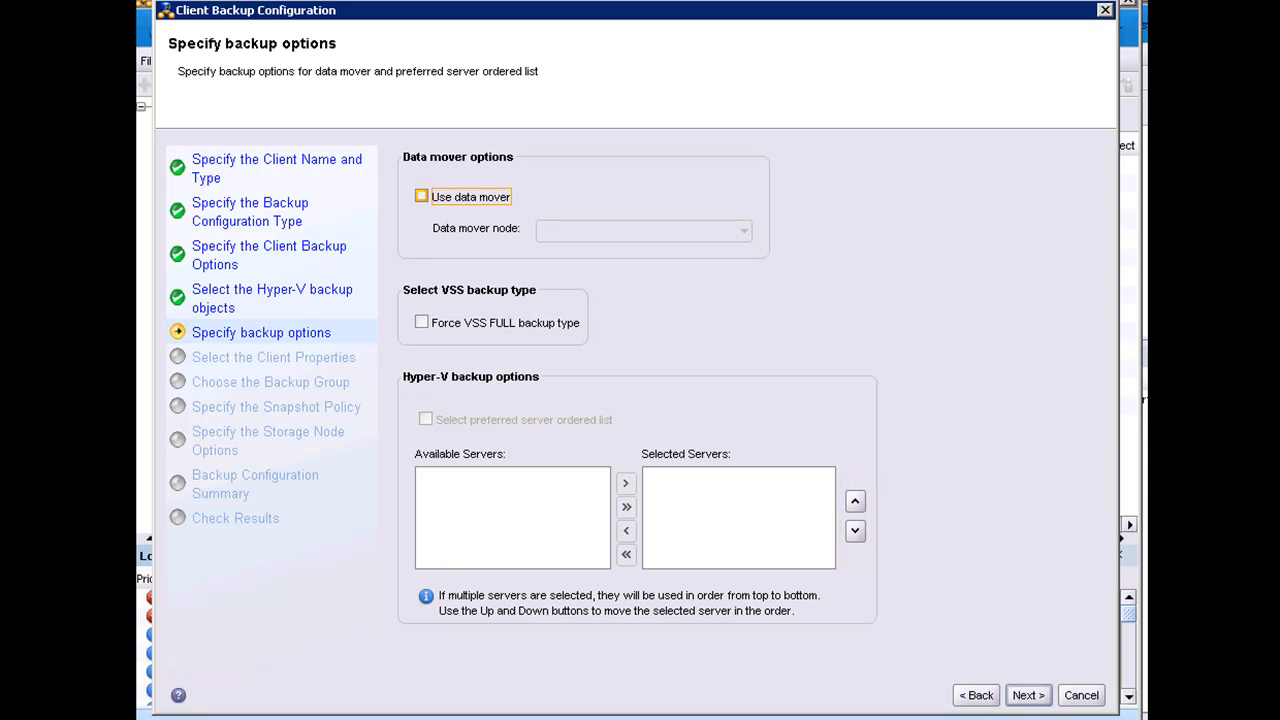
left_click(1028, 695)
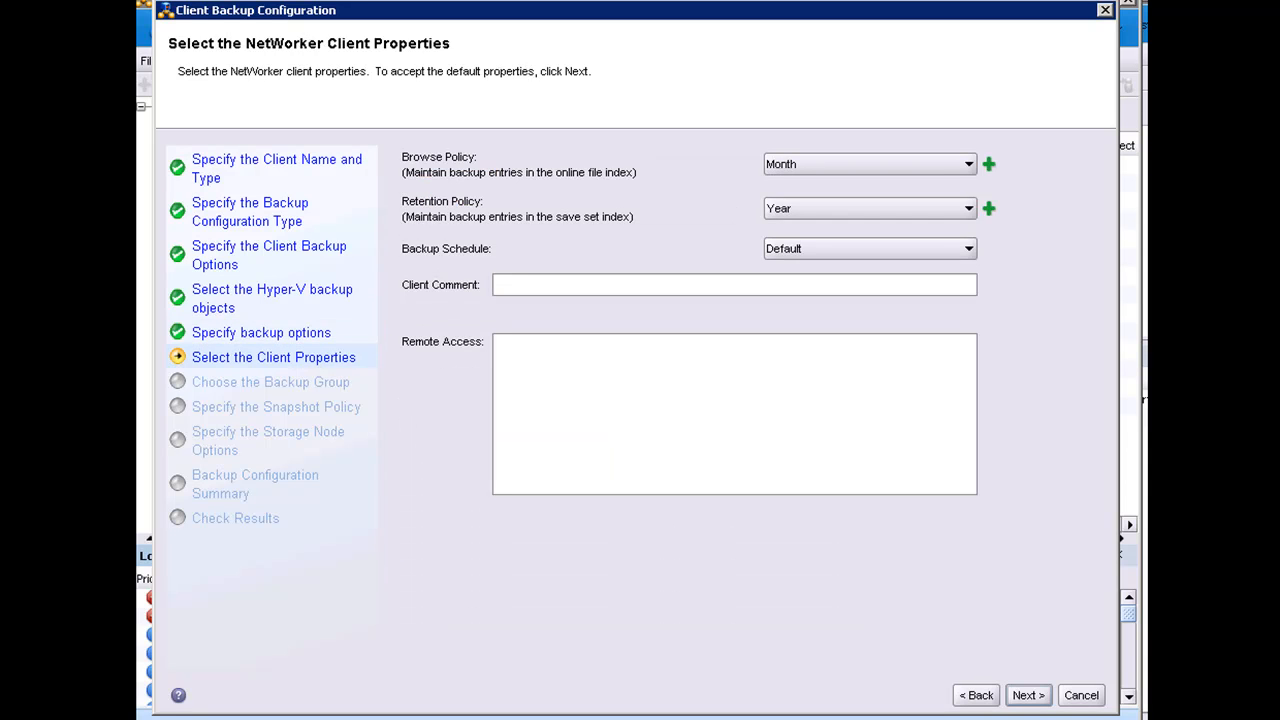
Step: Accept Month browse policy, Year retention and Default schedule, leaving the comment empty
left_click(724, 286)
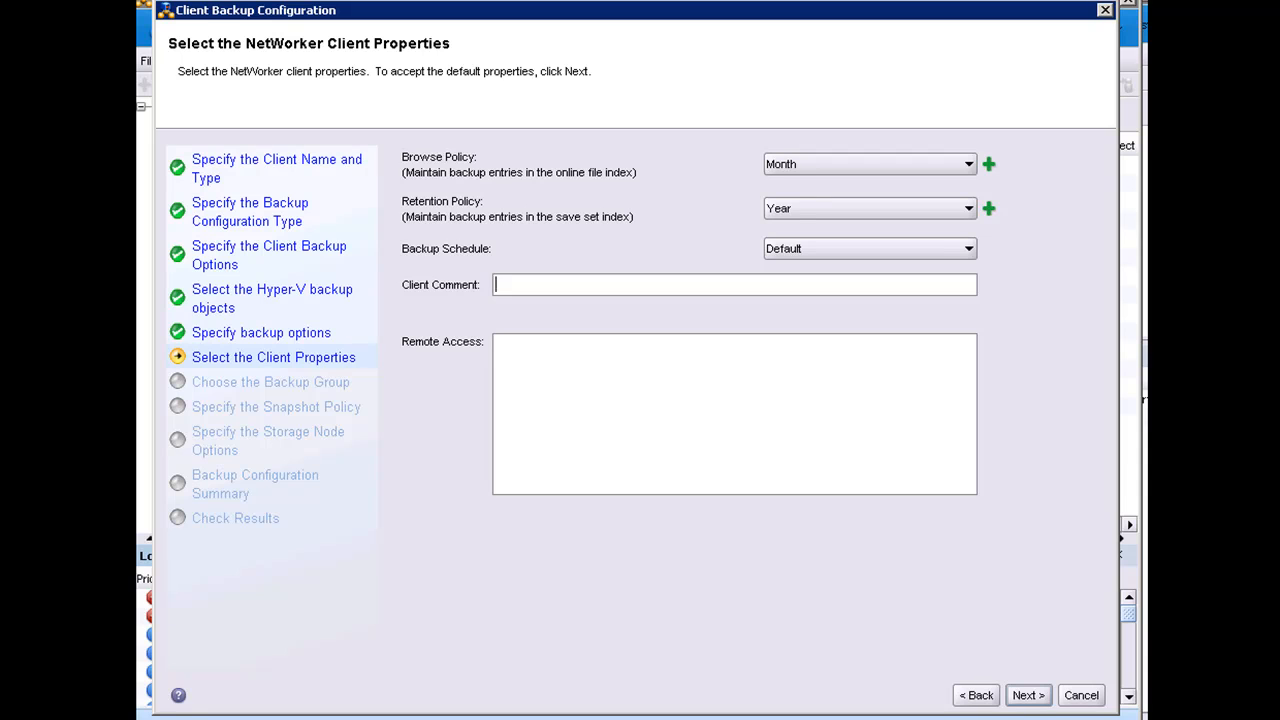
left_click(1027, 695)
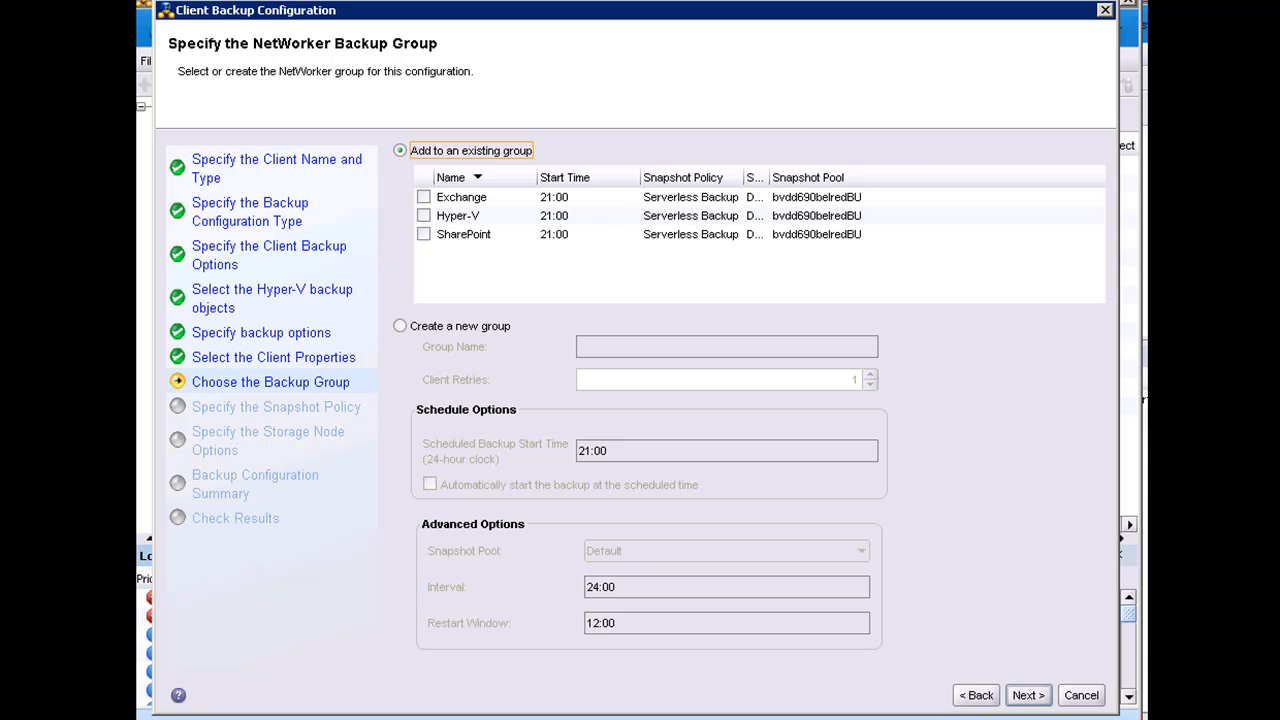
Step: Add the client to the existing Hyper-V group, backing up to the NetWorker server only
left_click(400, 326)
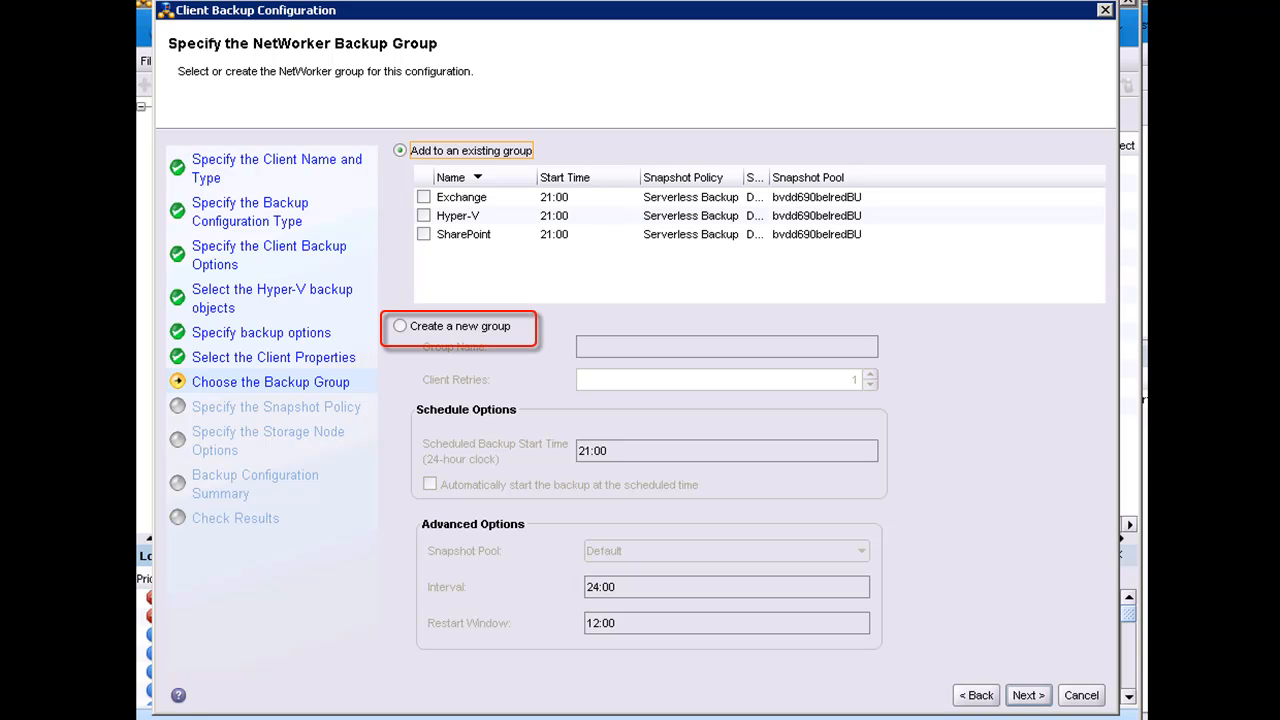
left_click(426, 215)
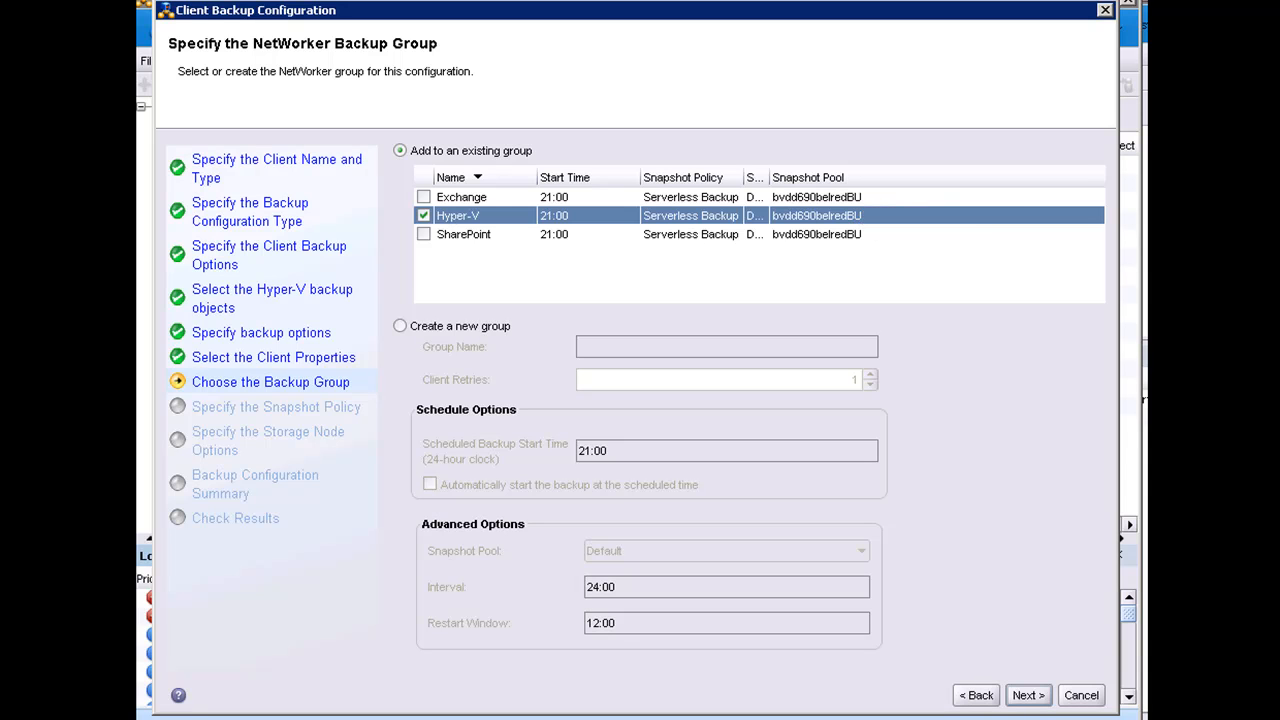
left_click(1028, 695)
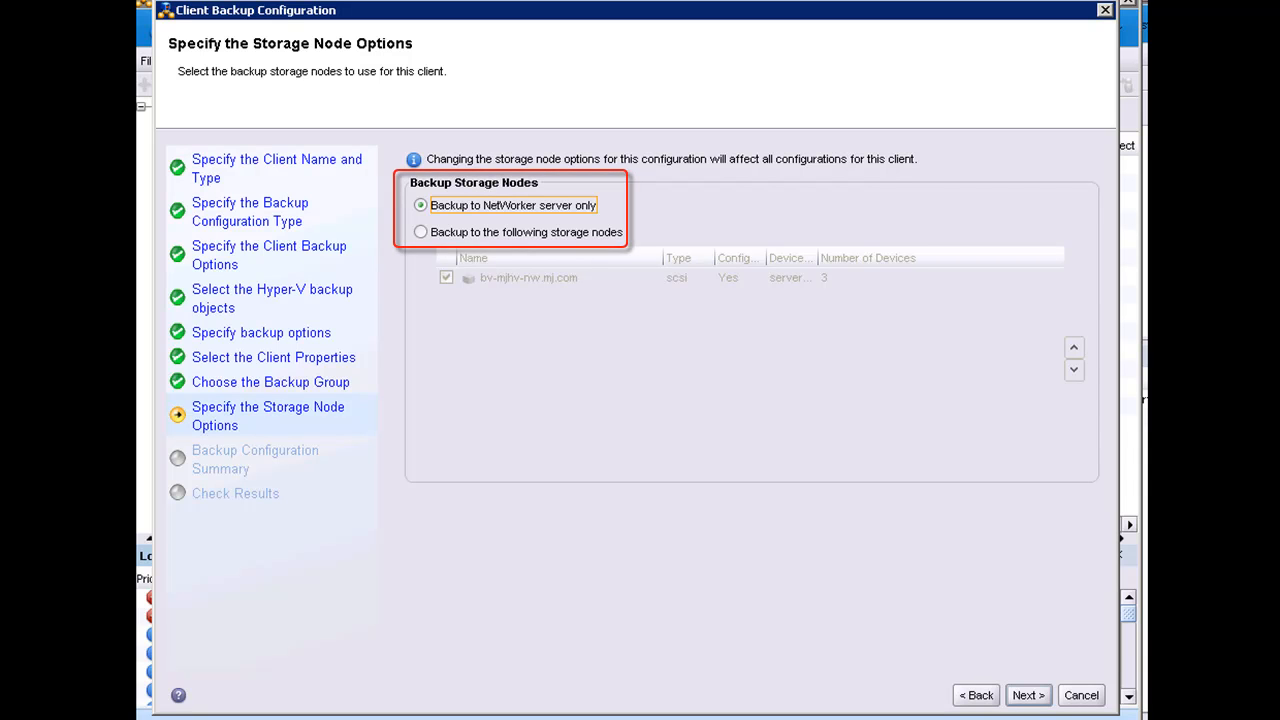
left_click(1030, 695)
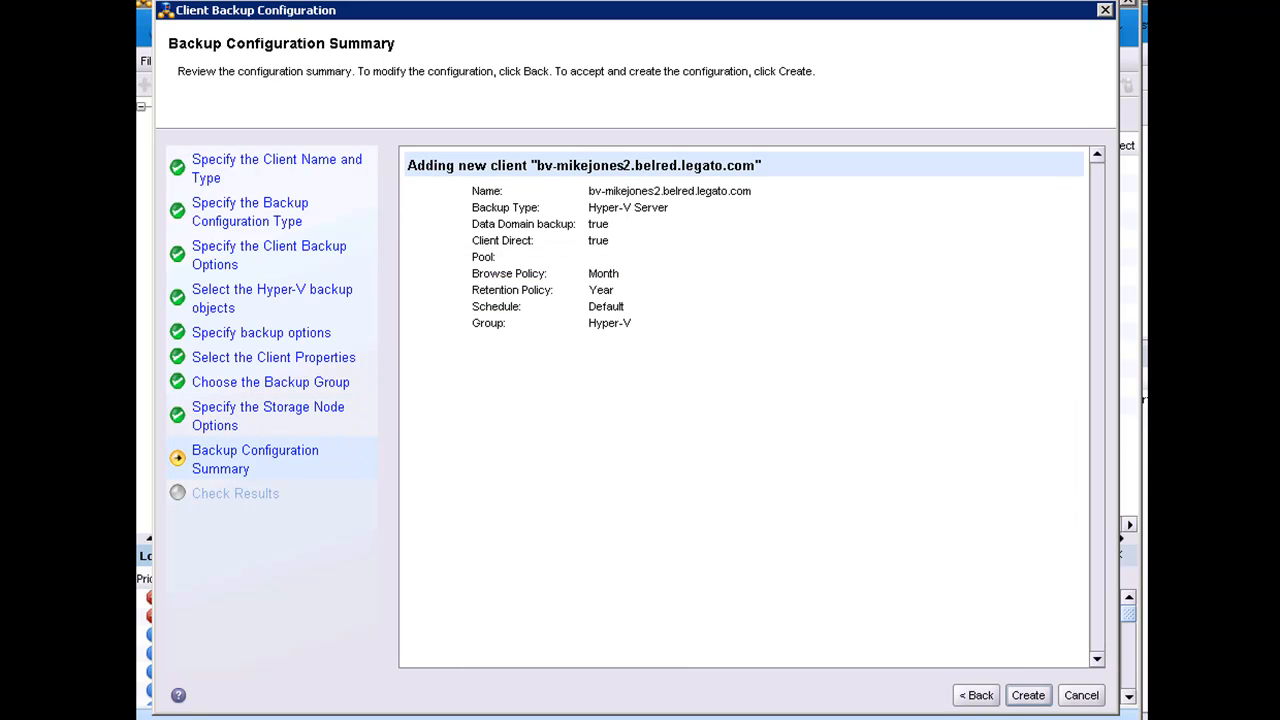